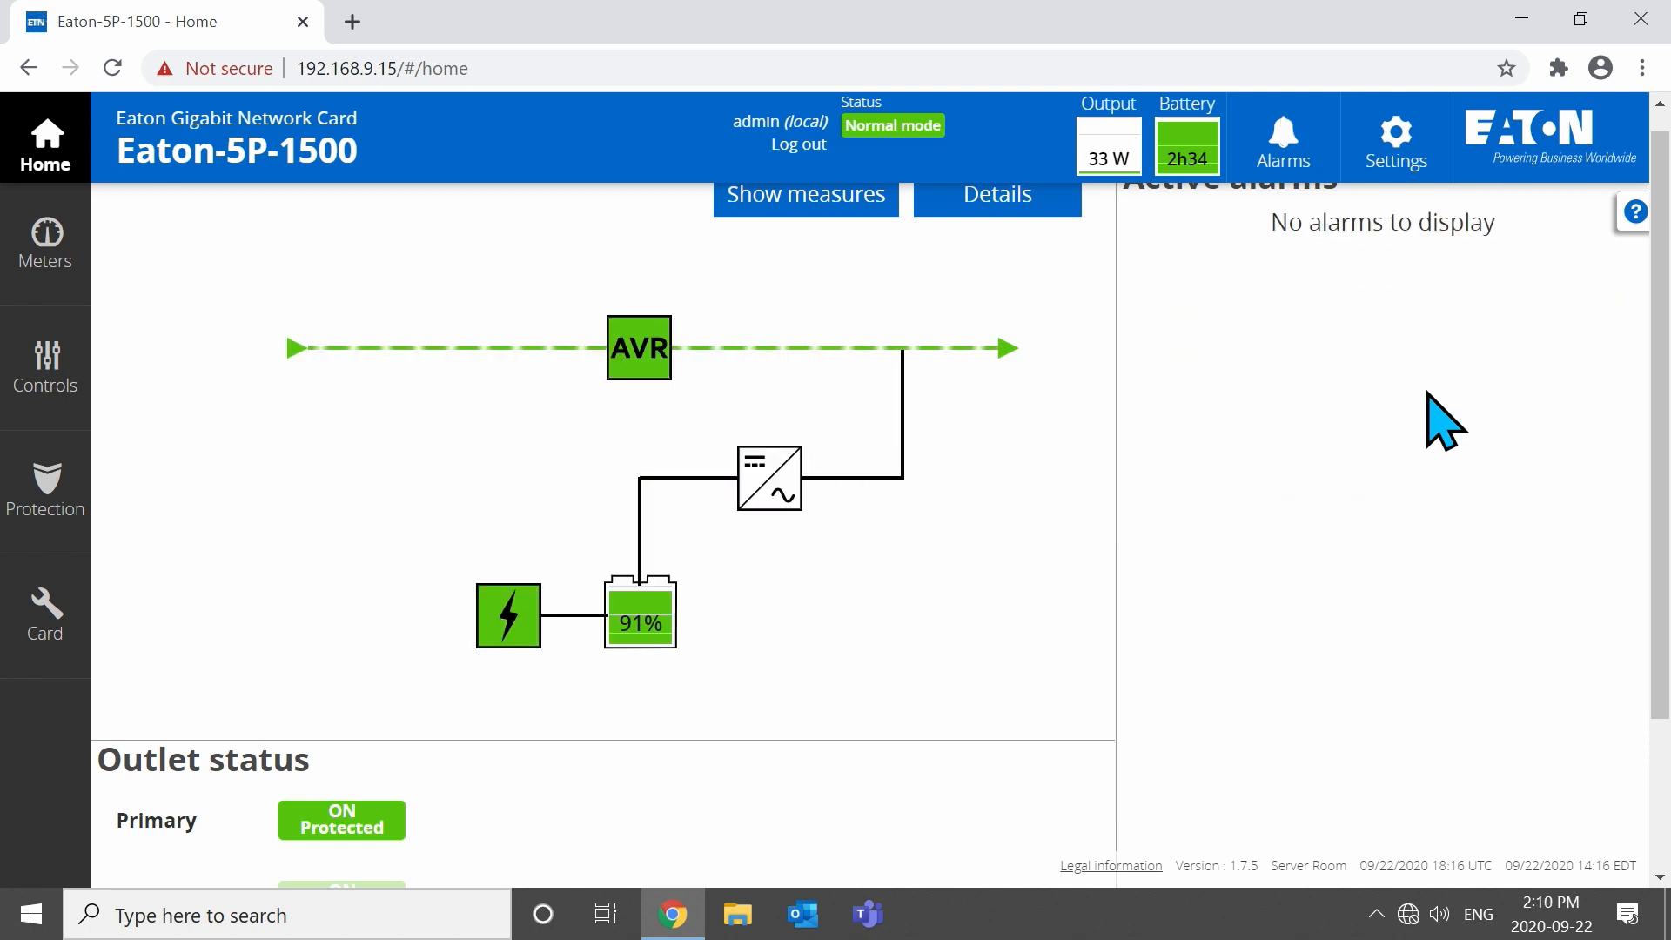
pyautogui.moveTo(341, 437)
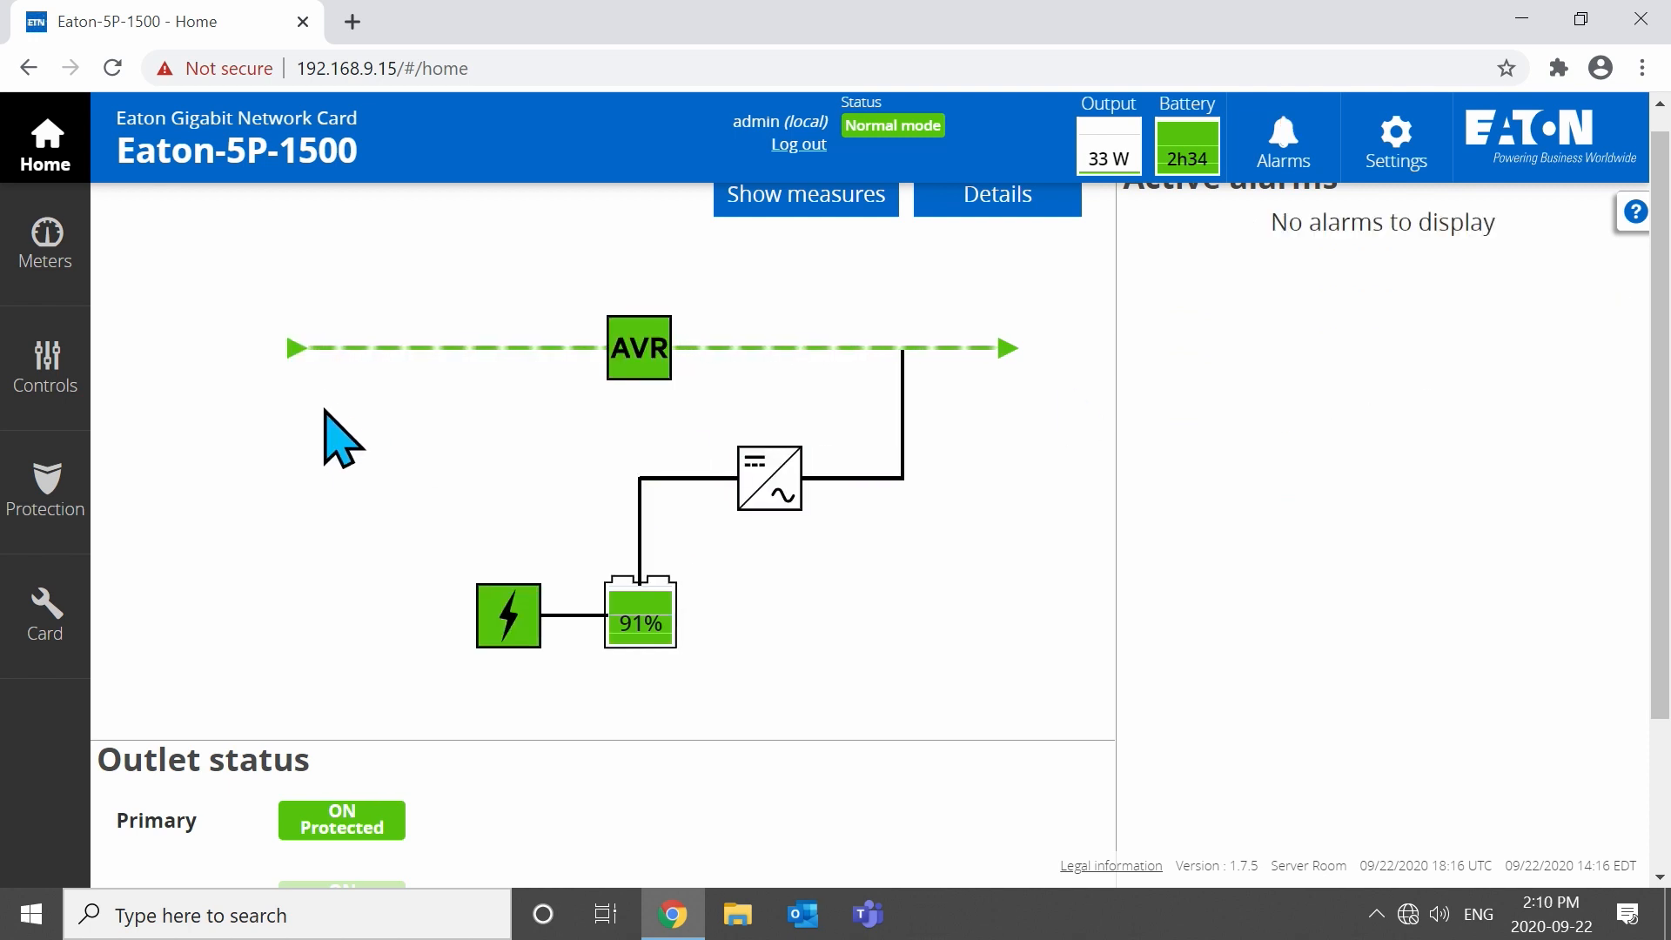
pyautogui.moveTo(378, 336)
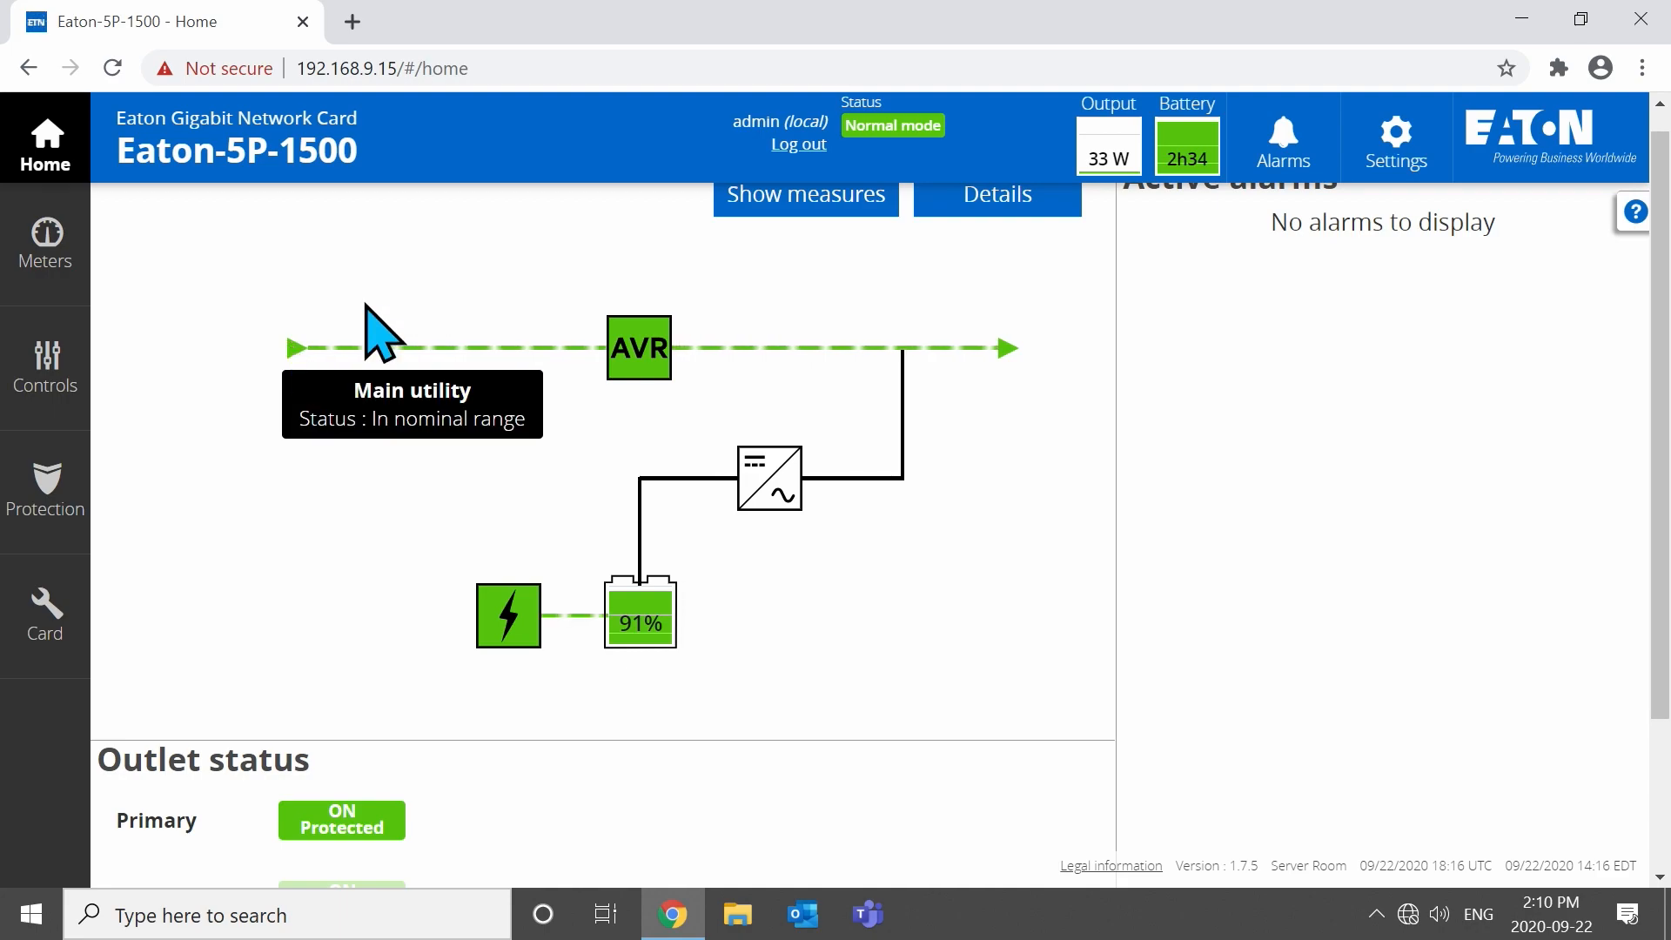